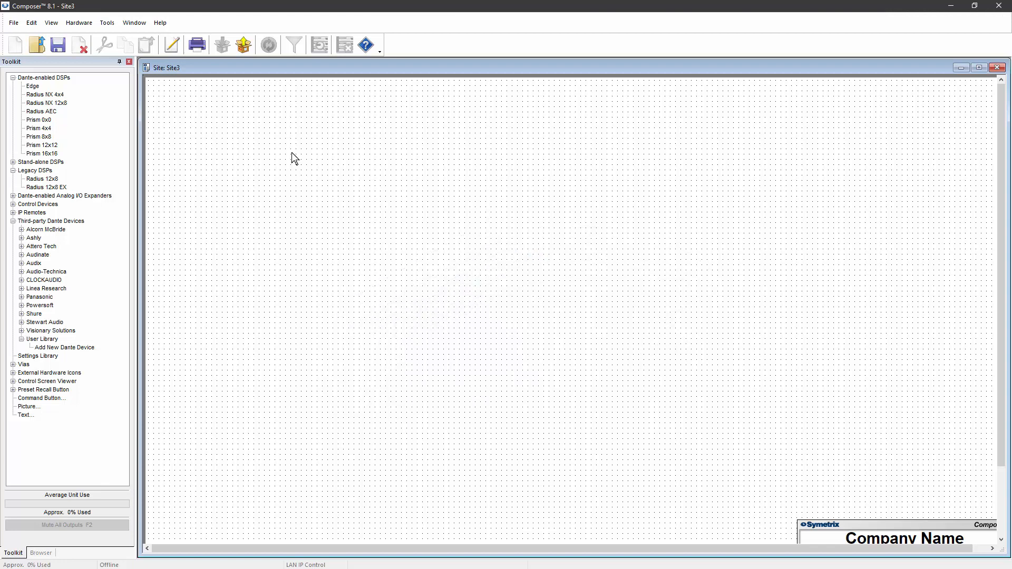
# Step: Place a Radius NX 4x4 in the site and bring up its matching network units
pyautogui.click(51, 221)
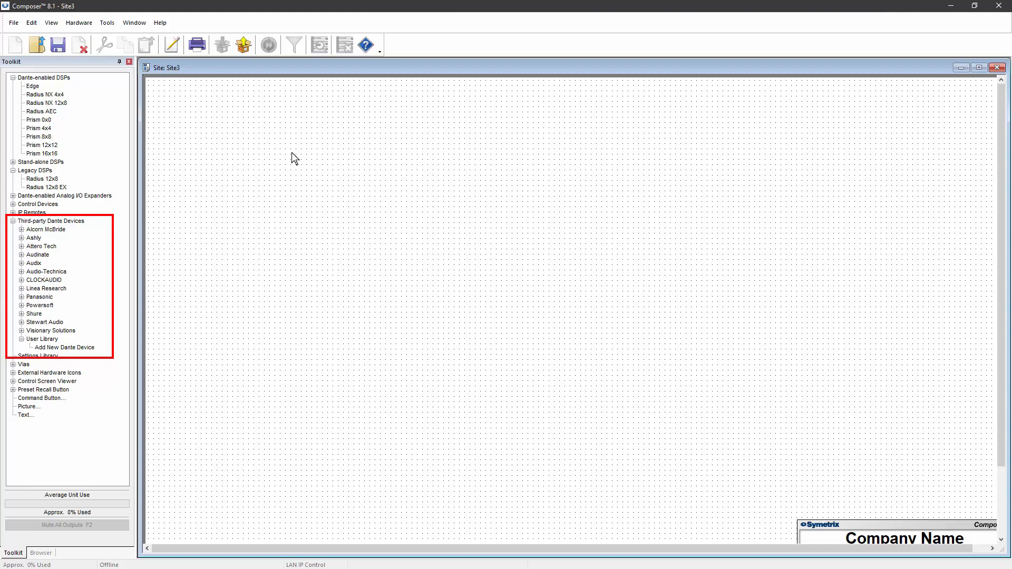
pyautogui.moveTo(77, 352)
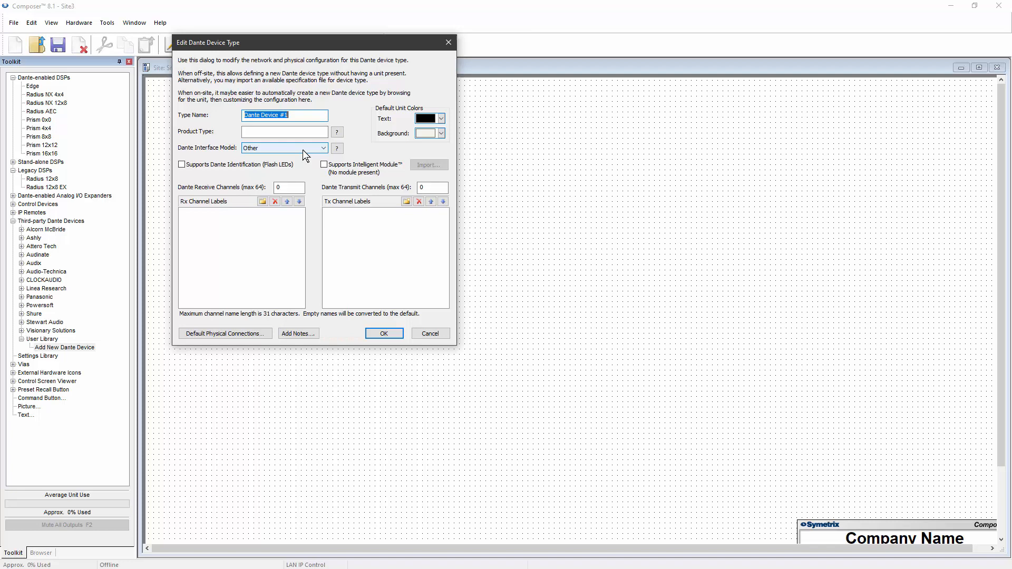
pyautogui.moveTo(316, 169)
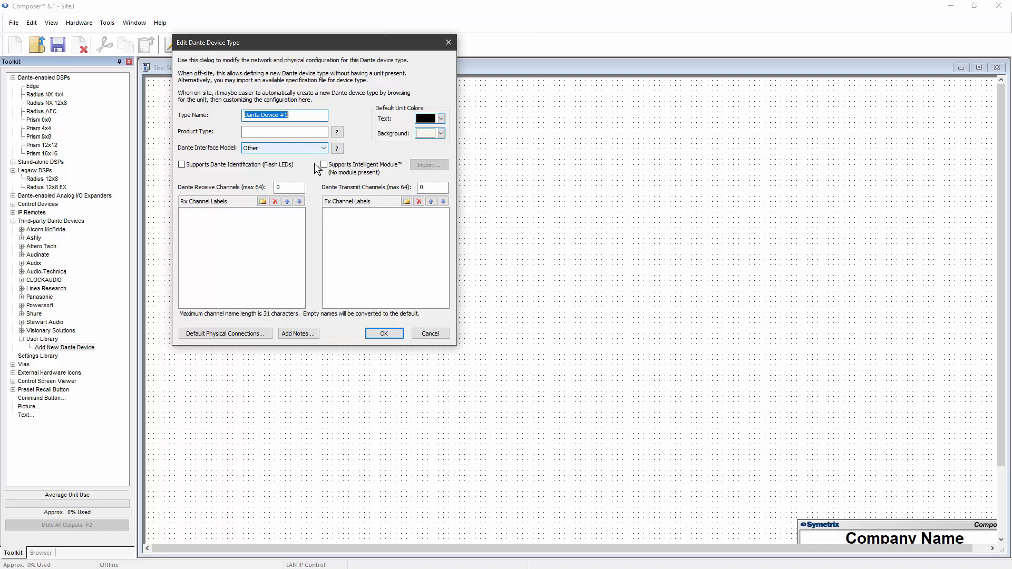
pyautogui.click(429, 333)
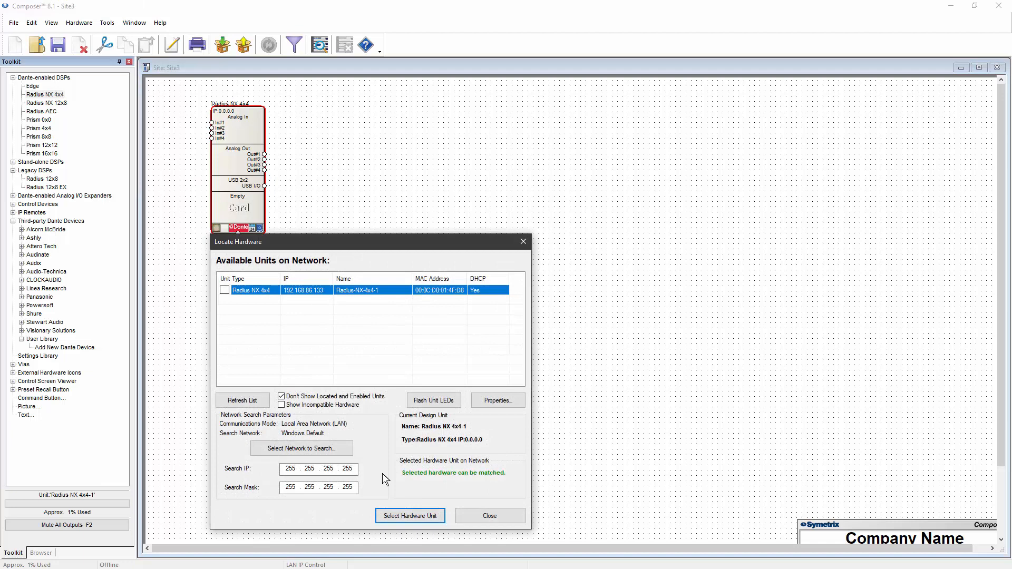
# Step: Pair the site's Radius NX 4x4 with the network unit at 192.168.86.133
pyautogui.click(409, 515)
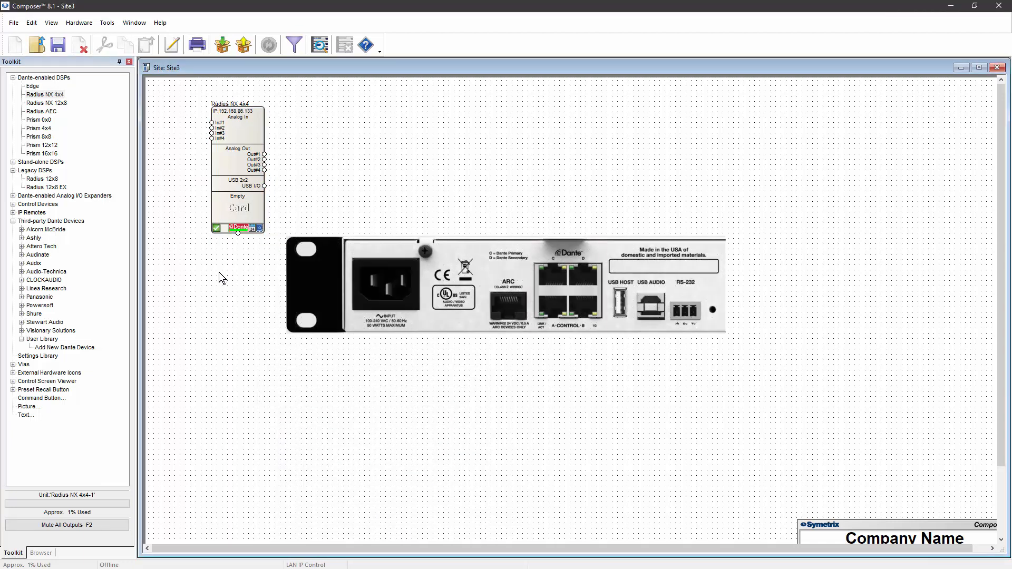
pyautogui.click(571, 289)
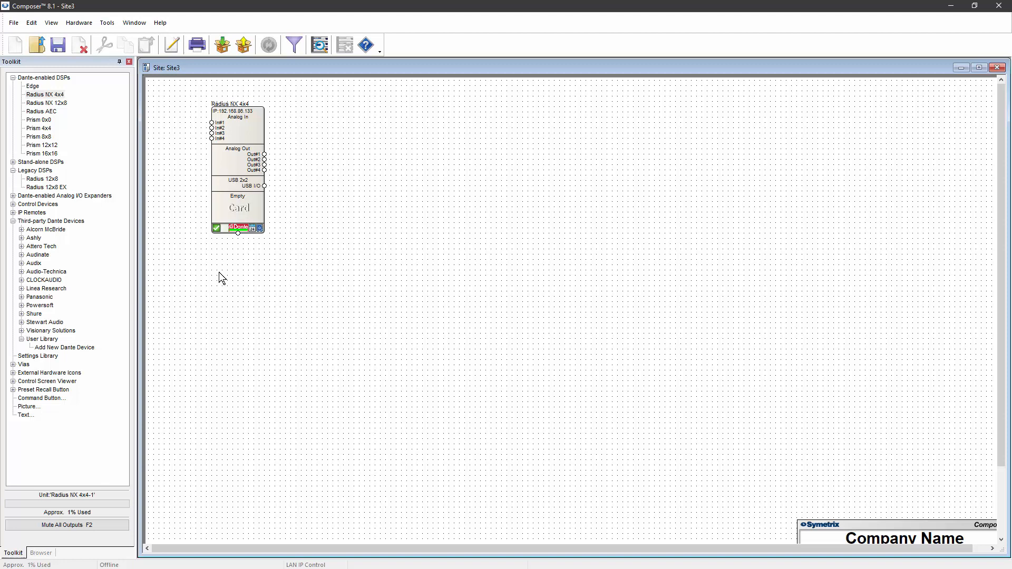
pyautogui.moveTo(114, 337)
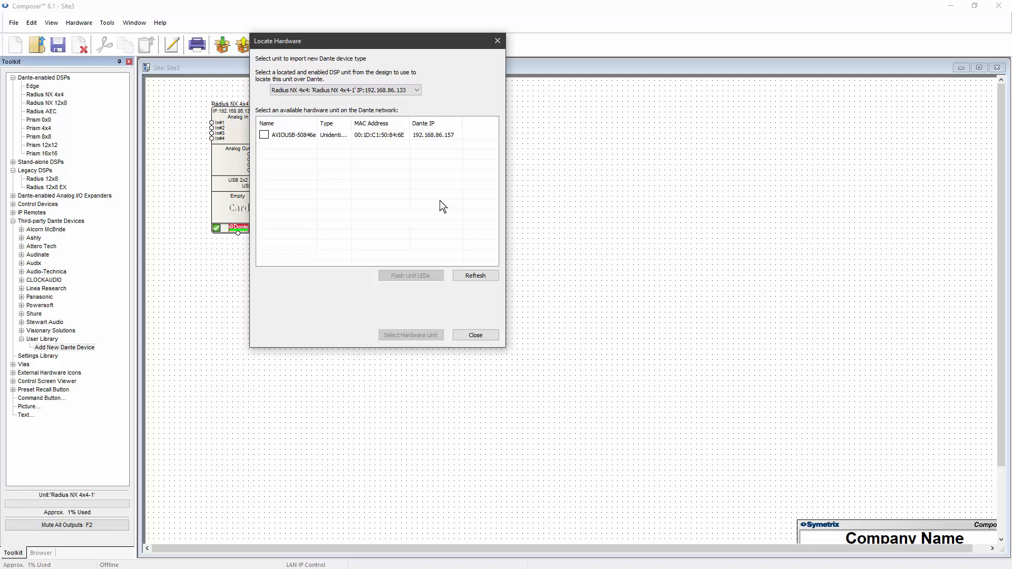
# Step: Import network device AVIOUSB-50846e into the user library as a new Dante type
pyautogui.click(303, 135)
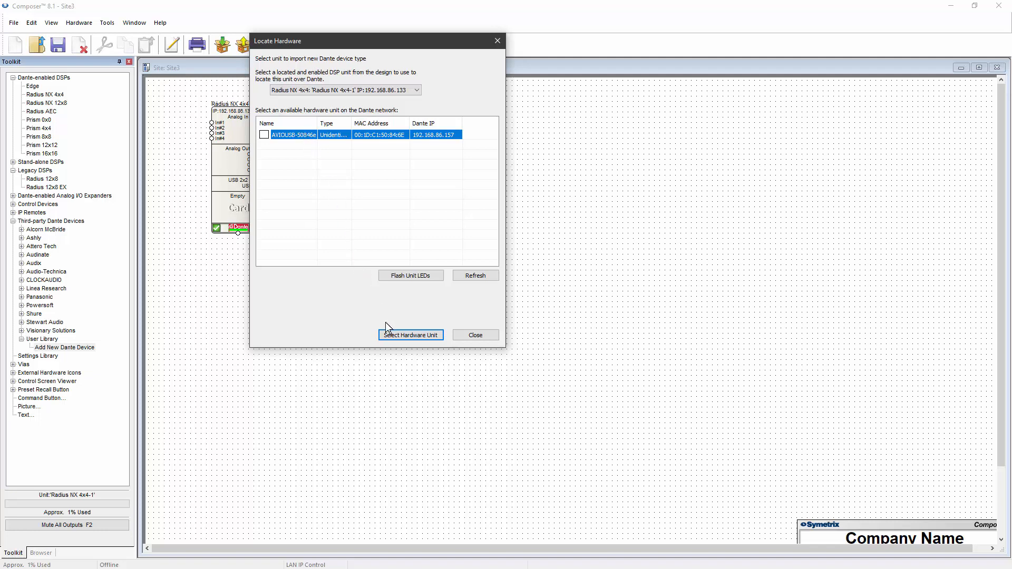
pyautogui.click(410, 335)
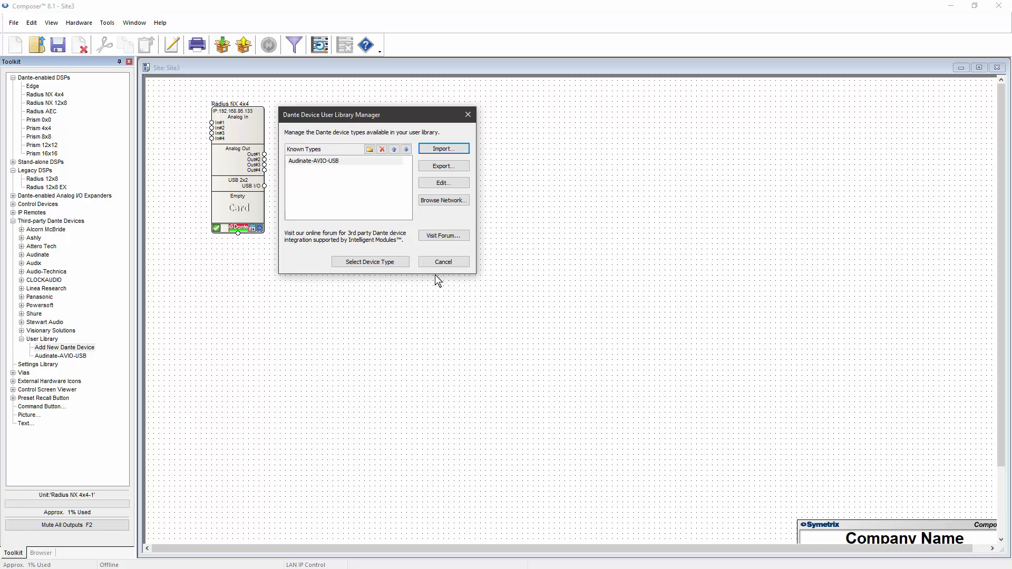
pyautogui.moveTo(429, 263)
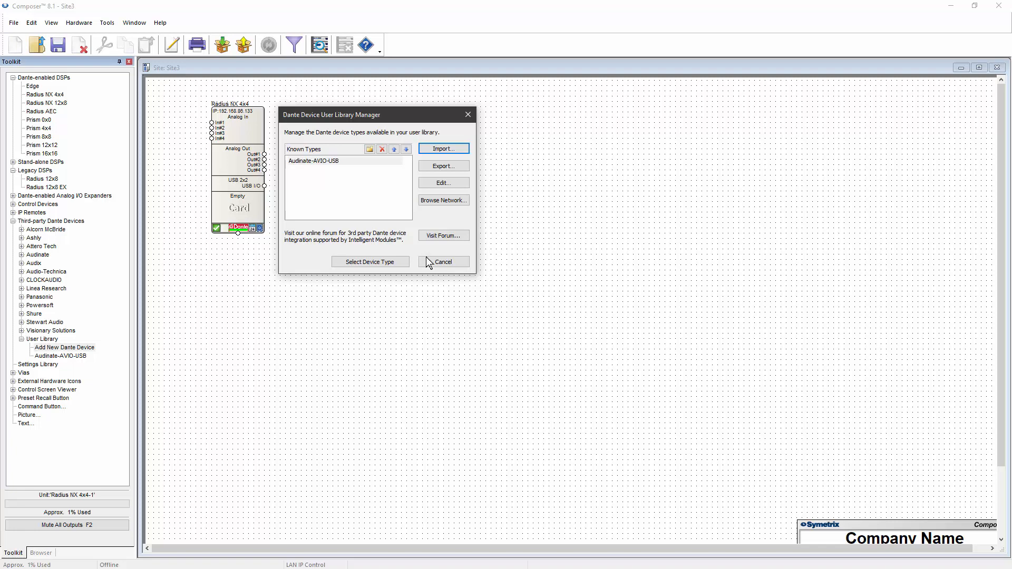
pyautogui.moveTo(341, 171)
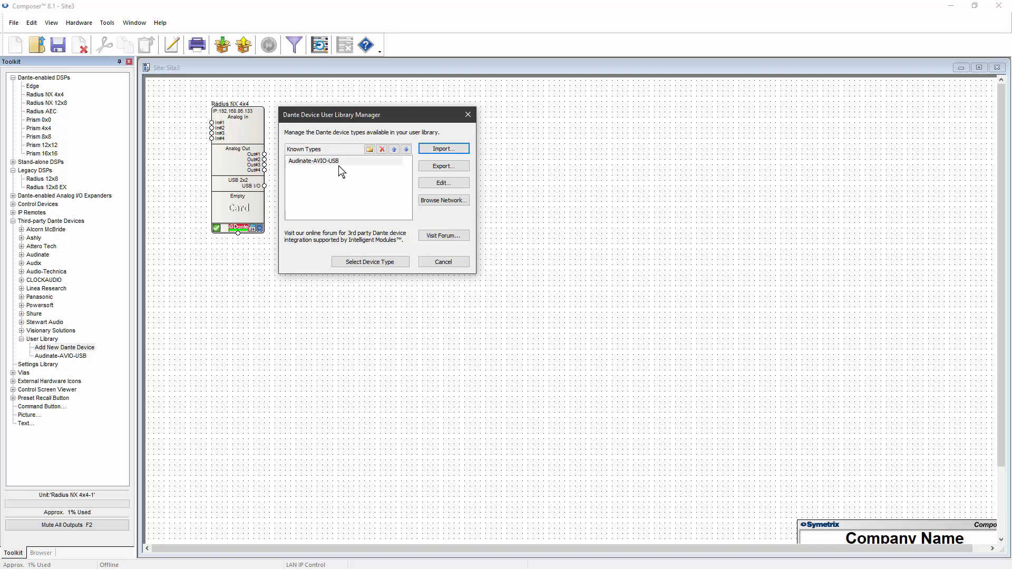
# Step: Place an Audinate-AVIO-USB unit, match it to the AVIOUSB hardware, and sync its name
pyautogui.click(312, 161)
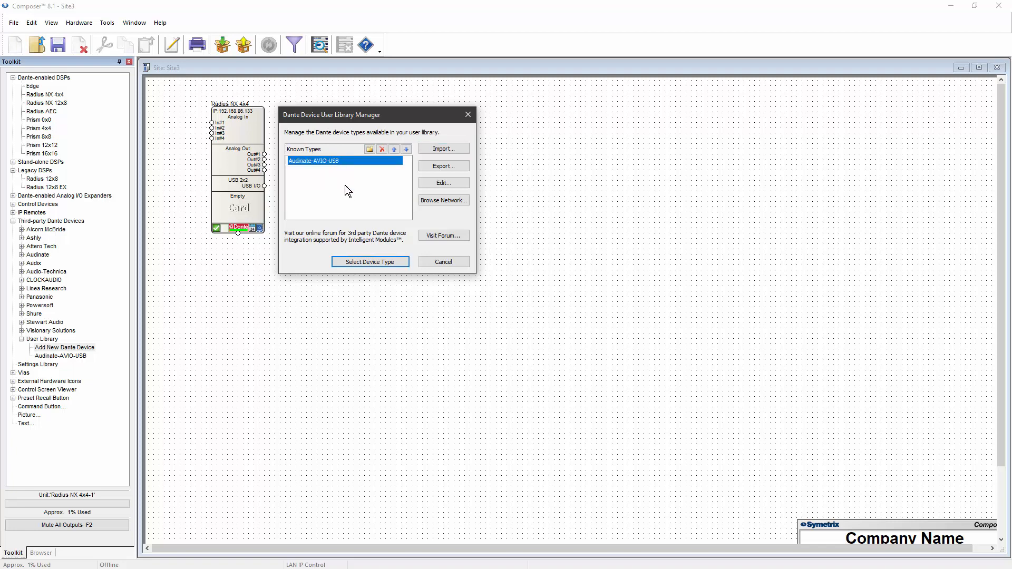
pyautogui.click(369, 262)
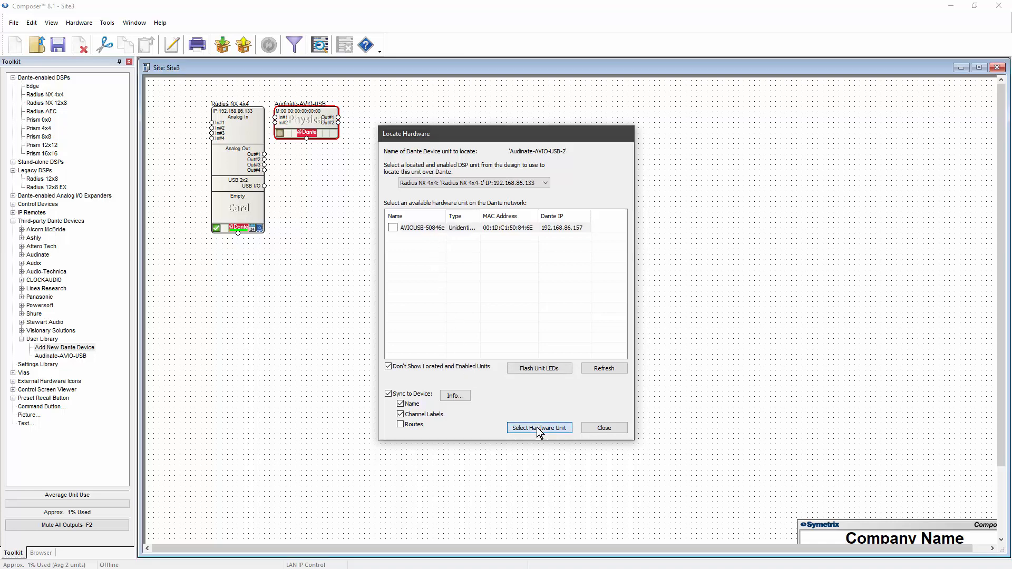
pyautogui.click(538, 428)
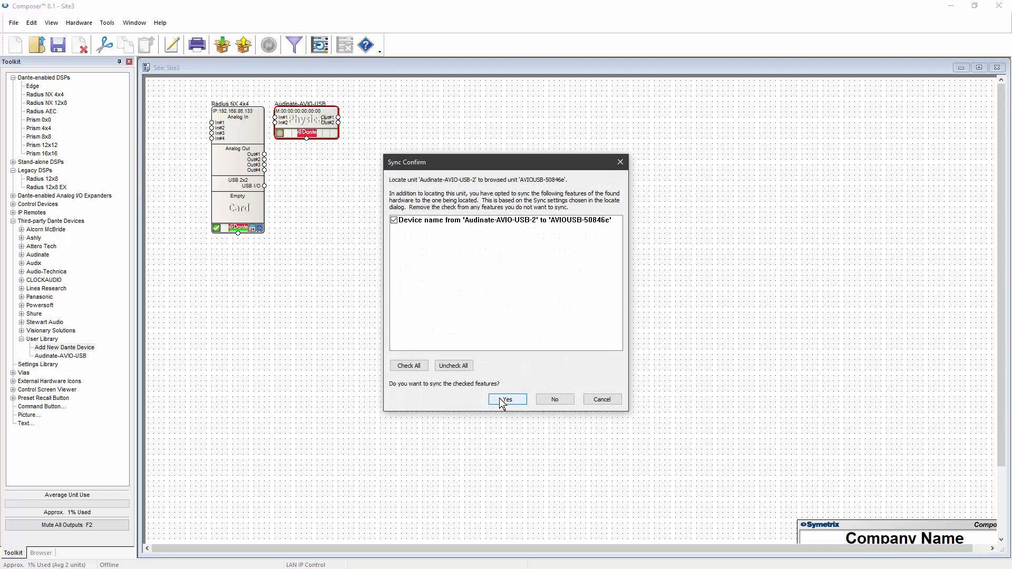
pyautogui.click(506, 399)
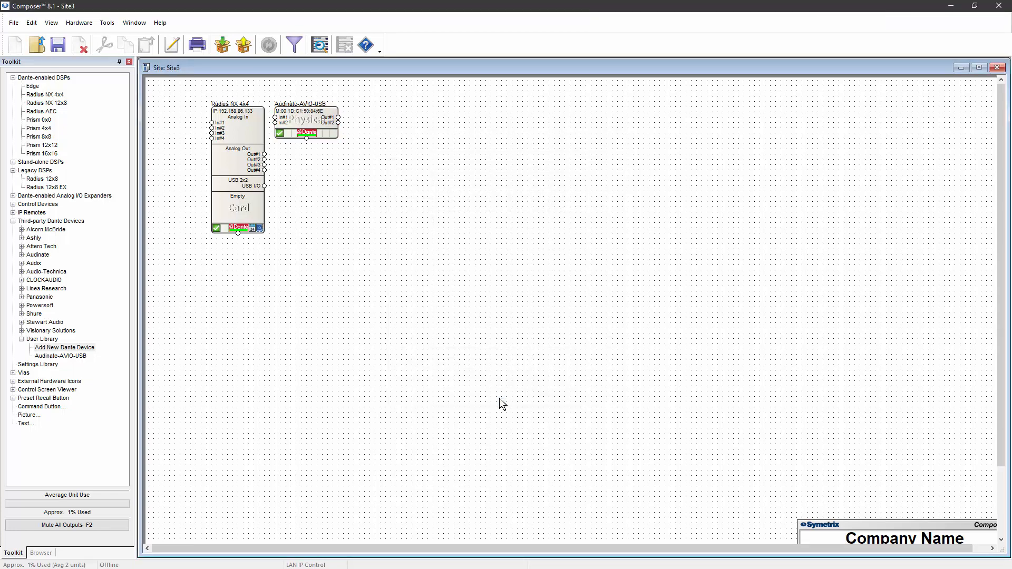
# Step: Review the AVIO unit's Dante Device Unit Properties for located status and channels, then close them
pyautogui.doubleClick(305, 121)
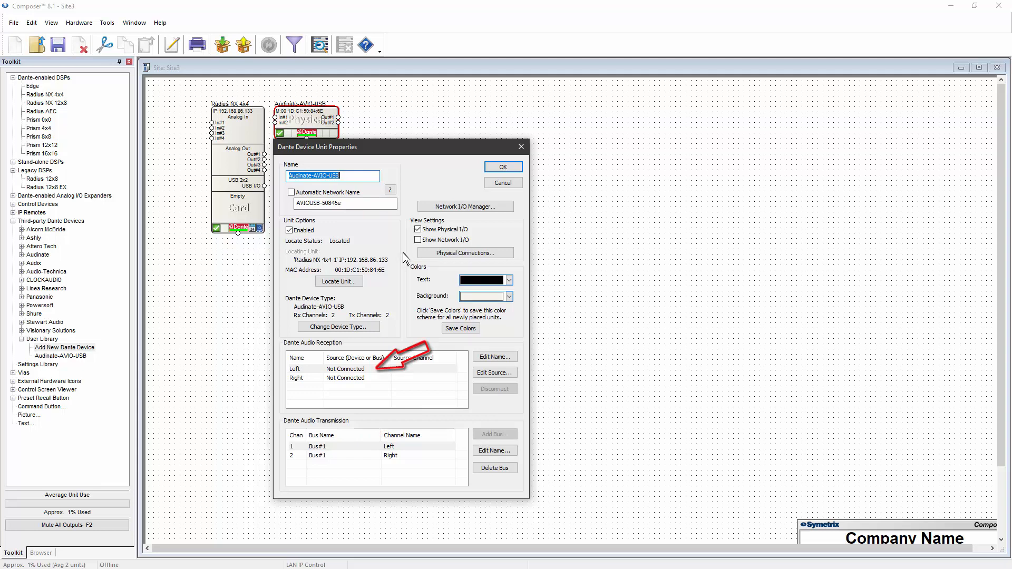
pyautogui.click(503, 166)
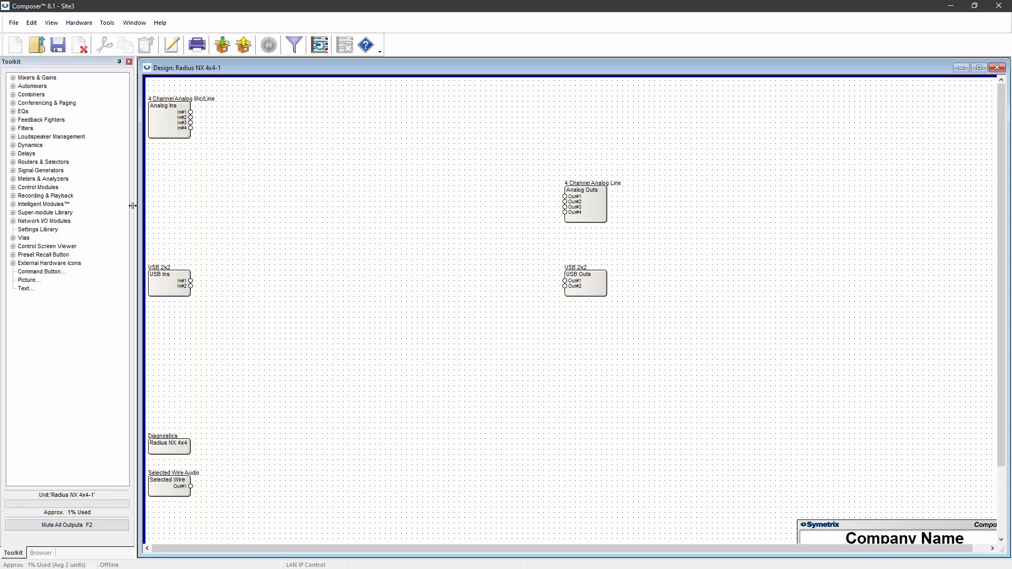
# Step: Add a Bus#1 Dante receive module and a Bus#2 transmit module to the Radius design
pyautogui.click(12, 221)
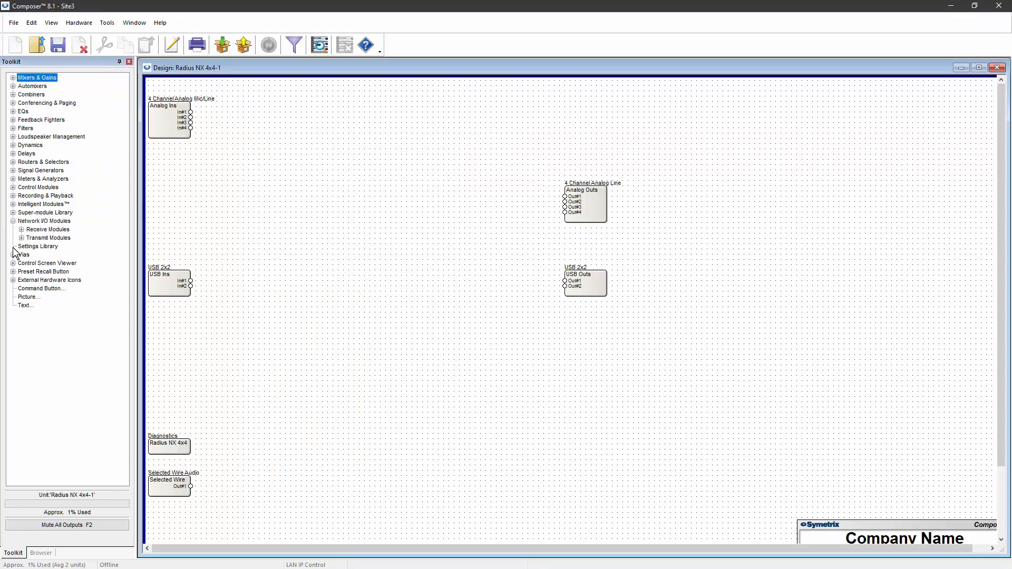
pyautogui.click(22, 230)
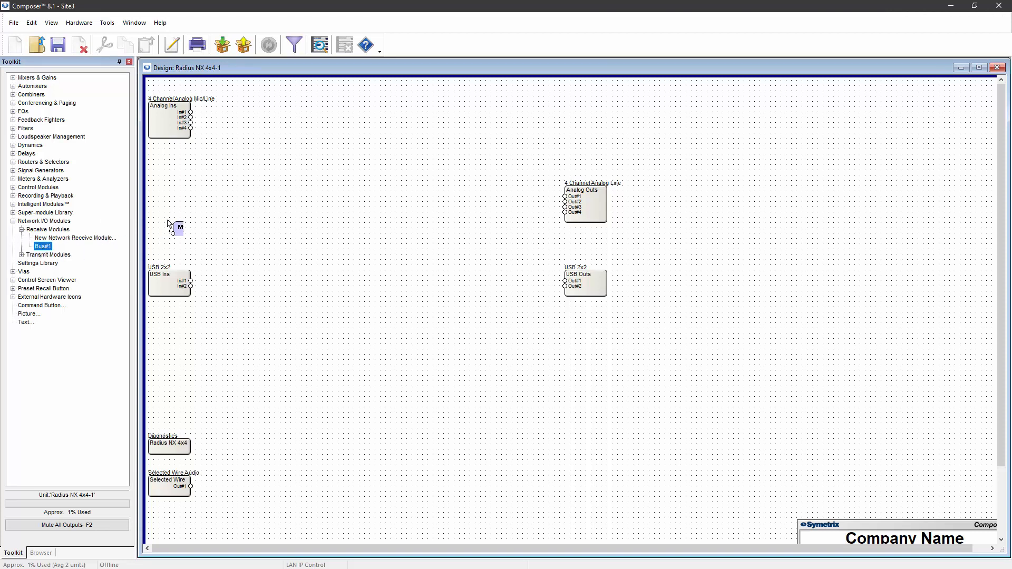
pyautogui.moveTo(176, 228); pyautogui.dragTo(262, 198)
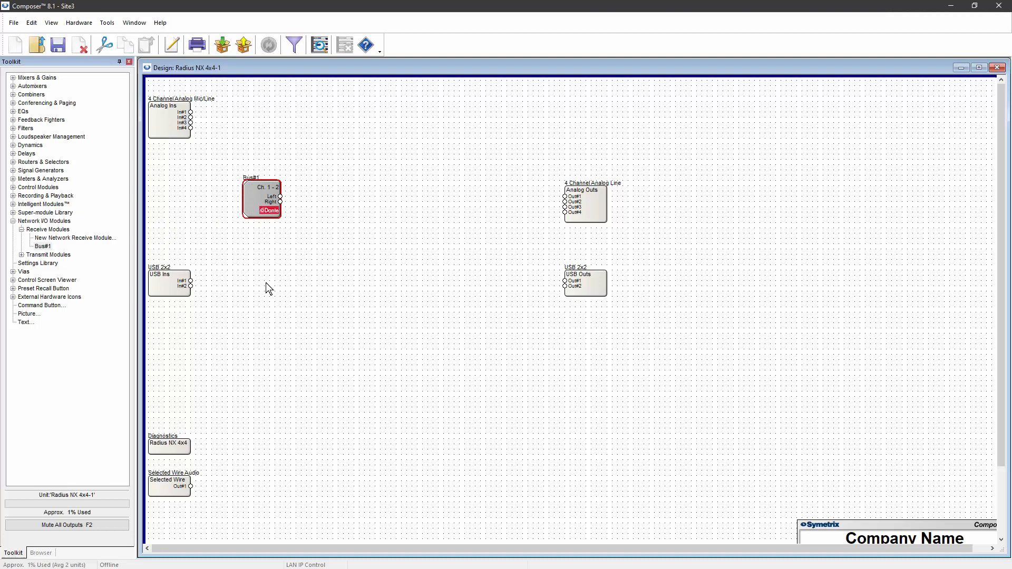
pyautogui.moveTo(38, 261)
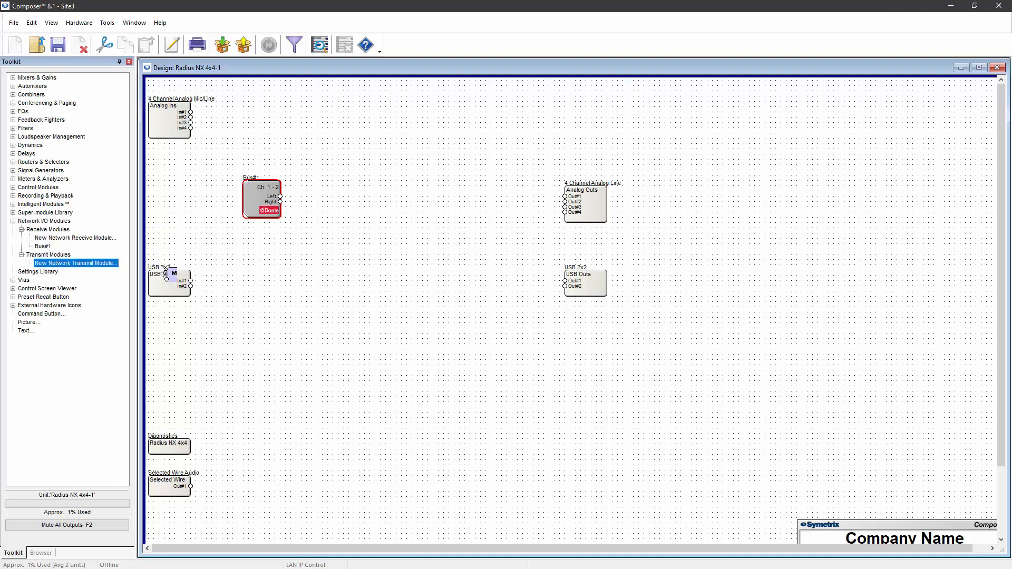
pyautogui.doubleClick(75, 272)
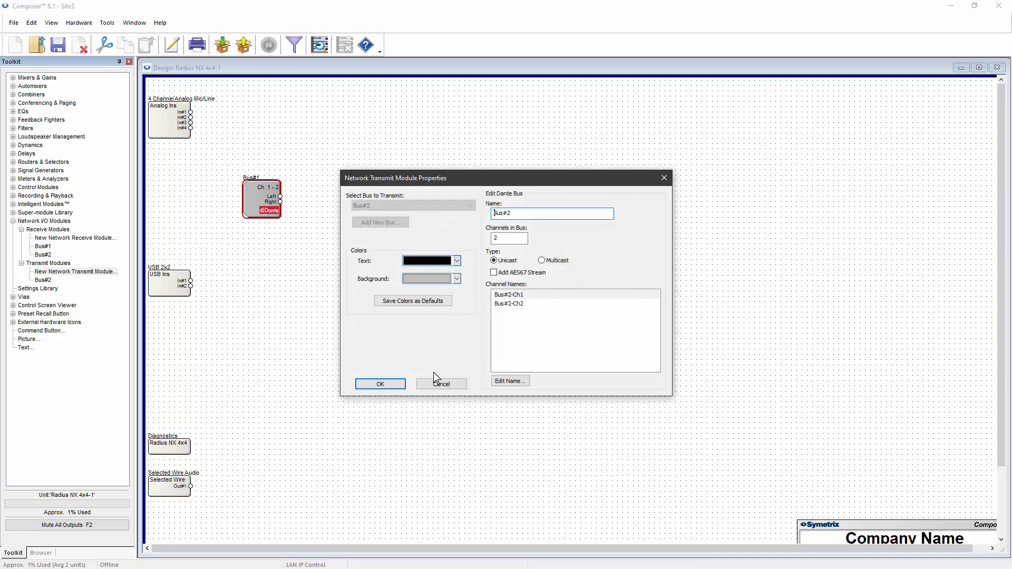
pyautogui.click(379, 383)
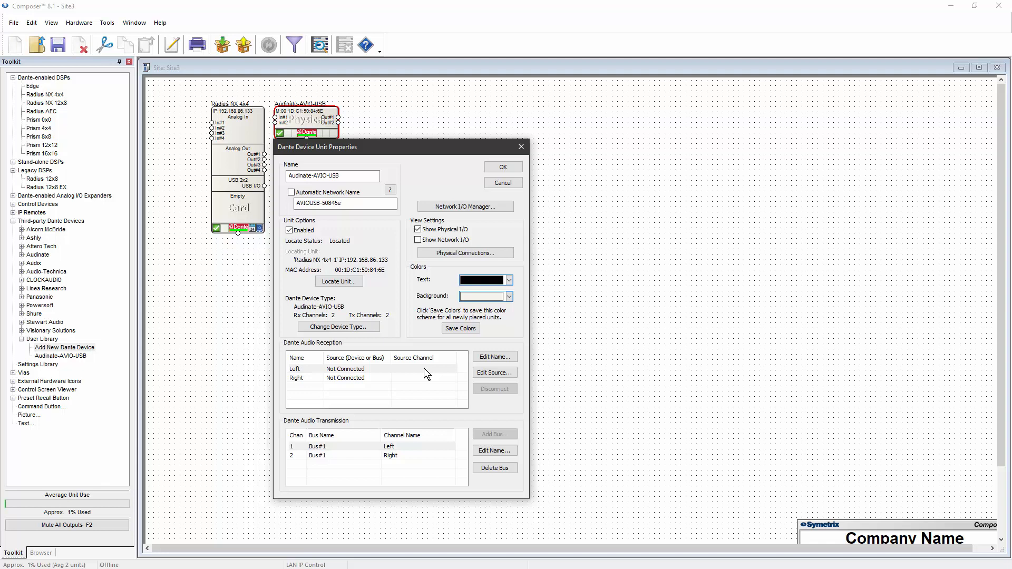
# Step: Place a Radius NX 4x4 in Site4 and match the AVIO unit to its hardware, syncing names
pyautogui.click(494, 372)
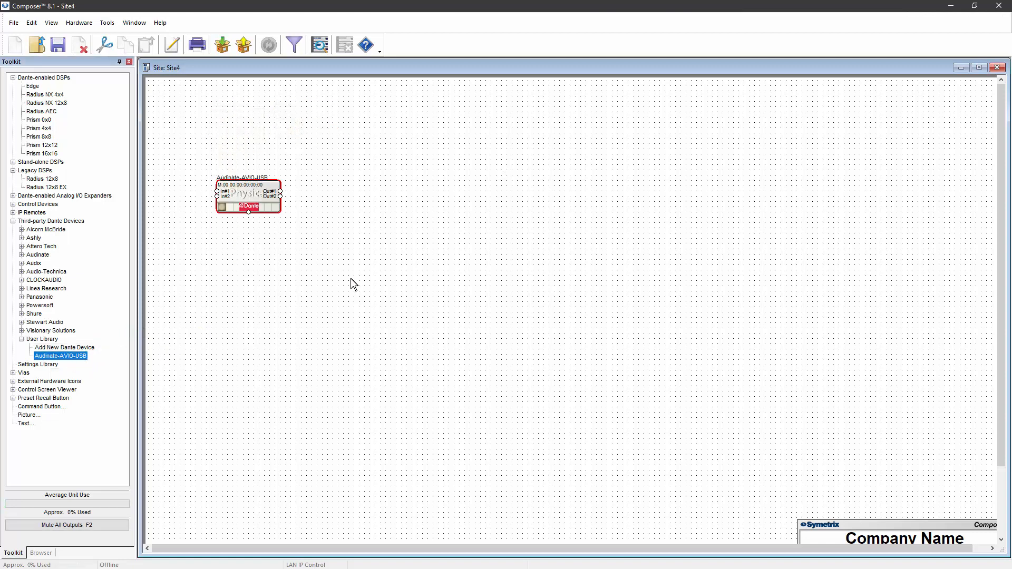
pyautogui.moveTo(328, 269)
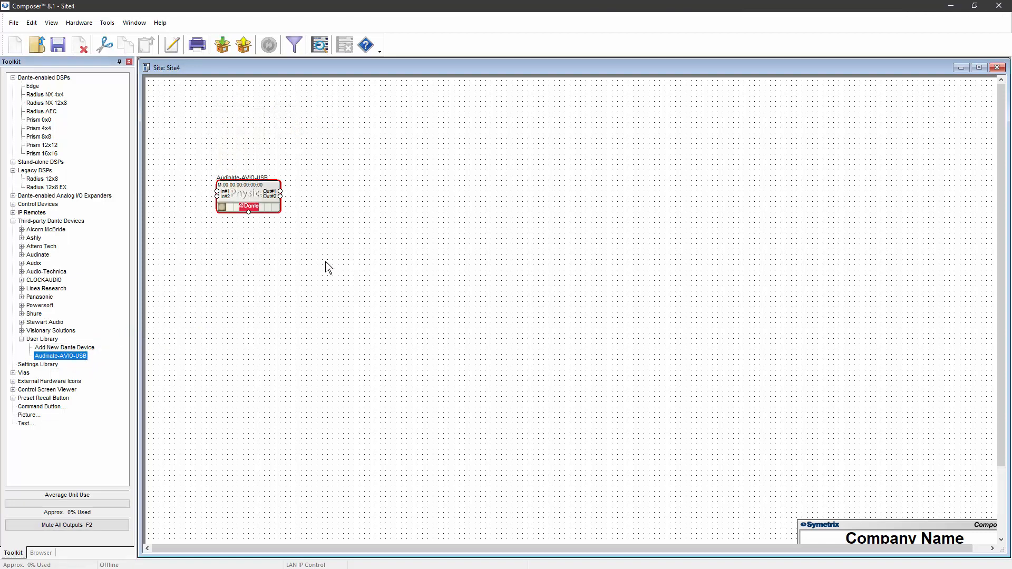
pyautogui.moveTo(222, 213)
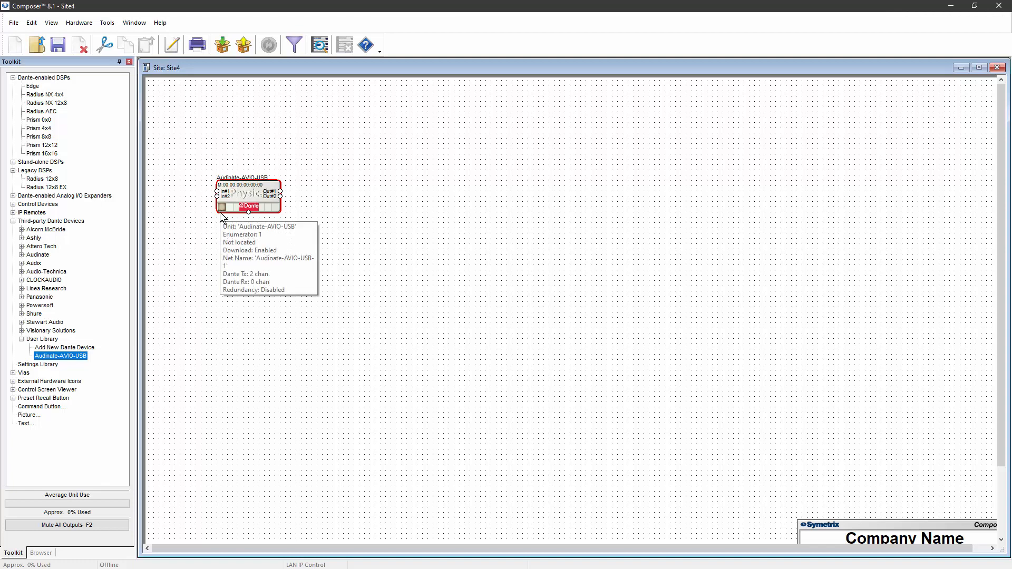
pyautogui.click(44, 94)
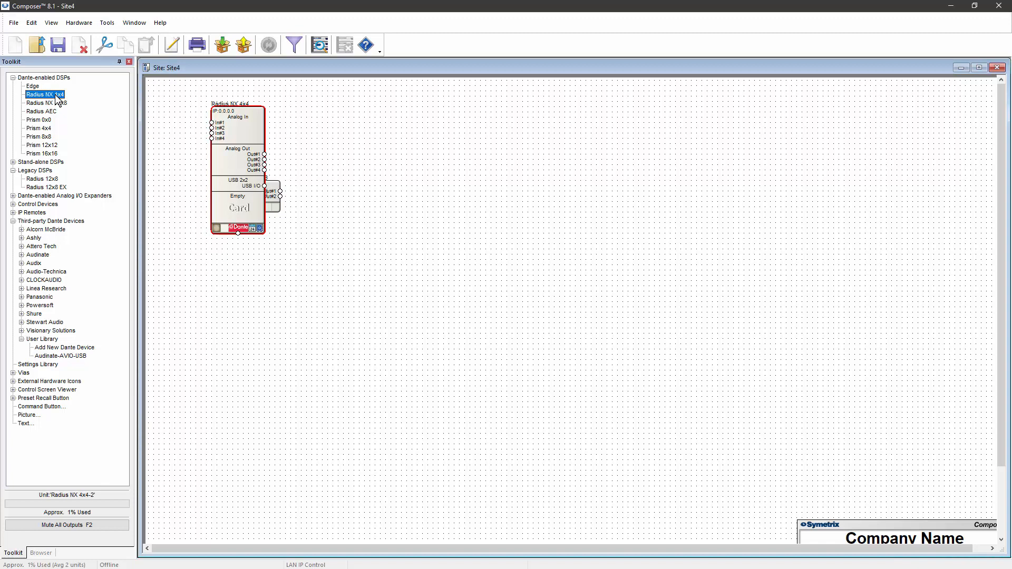
pyautogui.moveTo(64, 347); pyautogui.dragTo(343, 174)
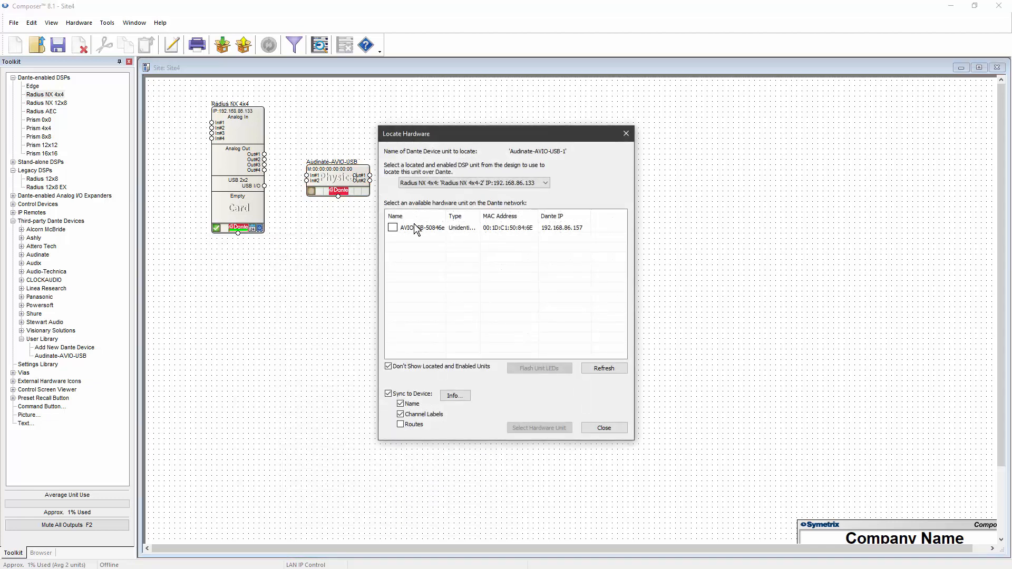
pyautogui.click(538, 427)
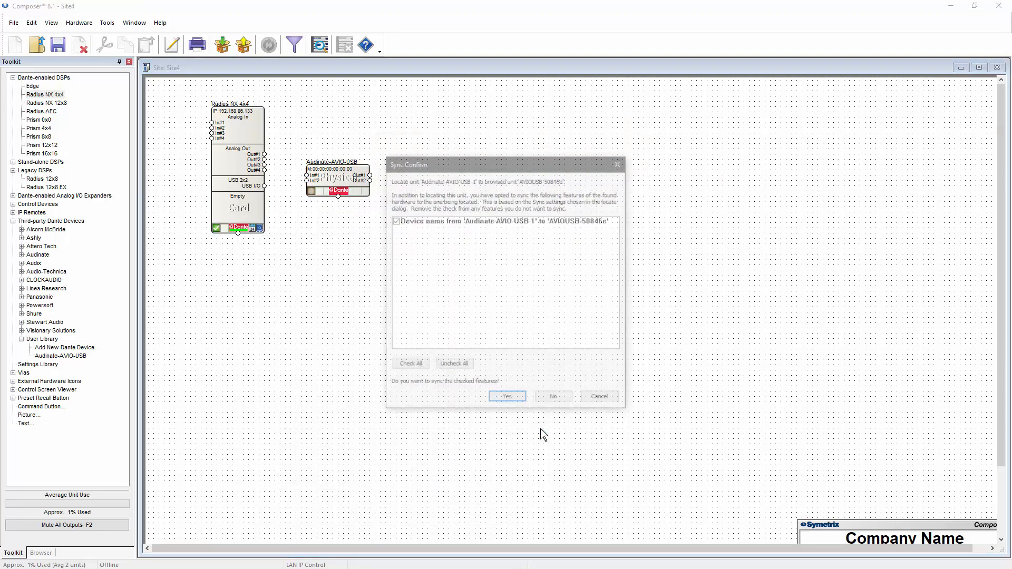
pyautogui.click(507, 396)
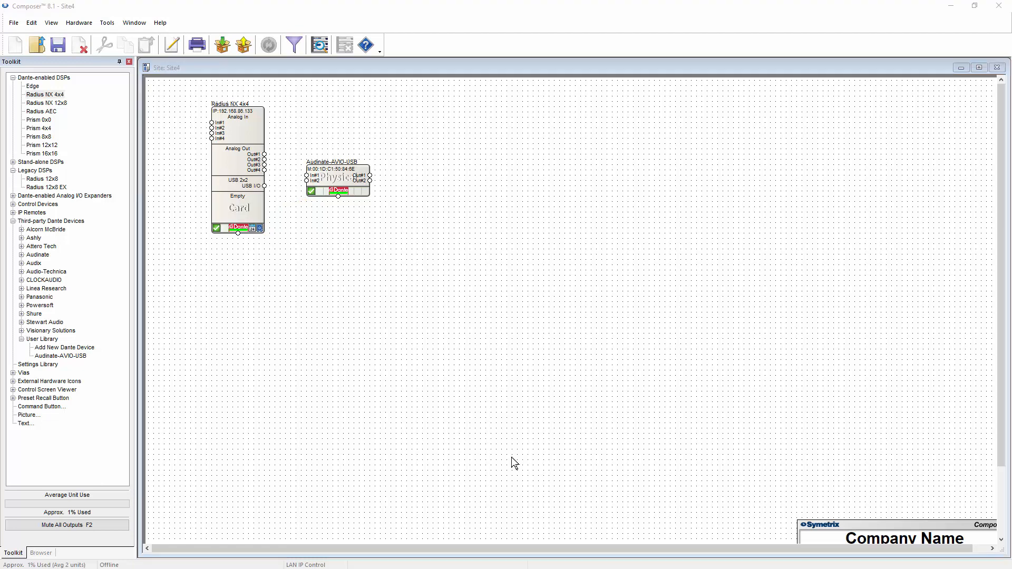
# Step: Export the Audinate-AVIO-USB type from the Dante device user library as Audinate-AVIO-USB.xml
pyautogui.click(107, 23)
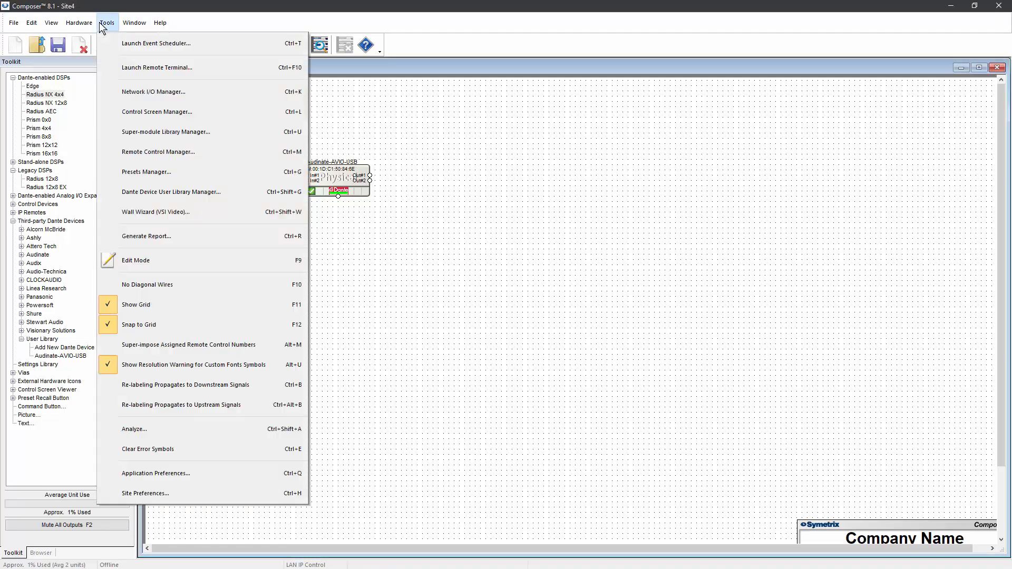
pyautogui.moveTo(156, 67)
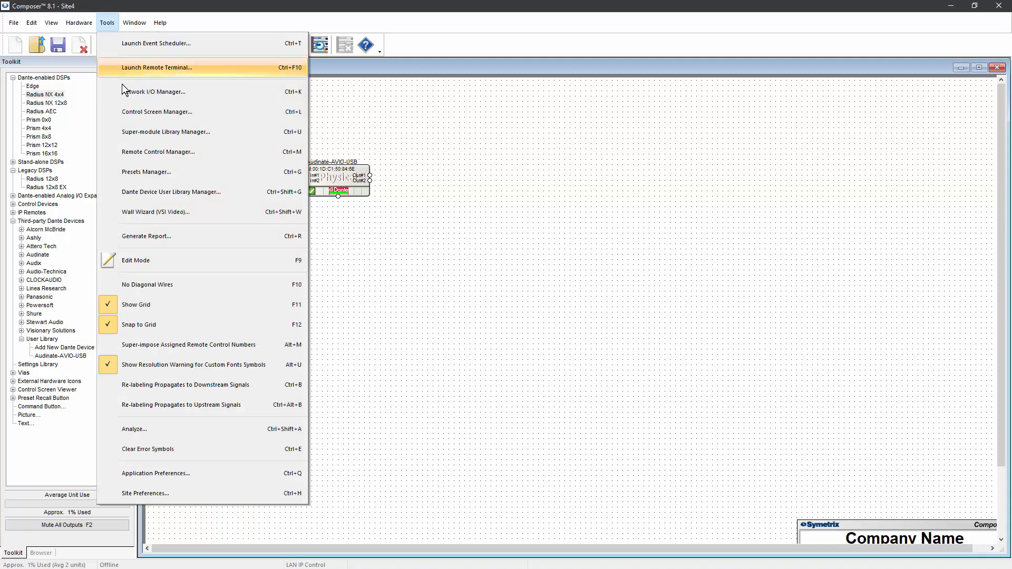
pyautogui.moveTo(114, 195)
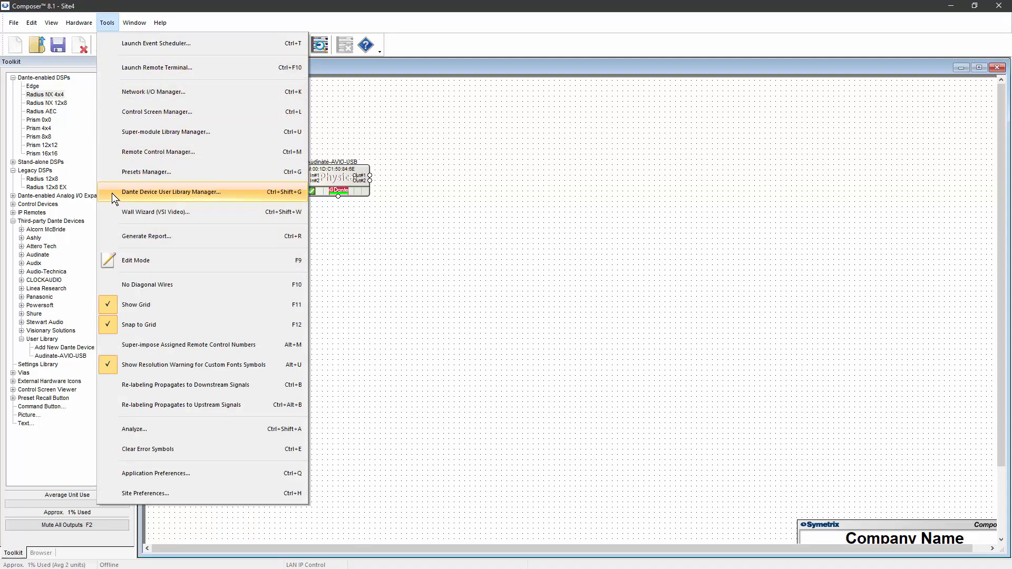
pyautogui.click(171, 192)
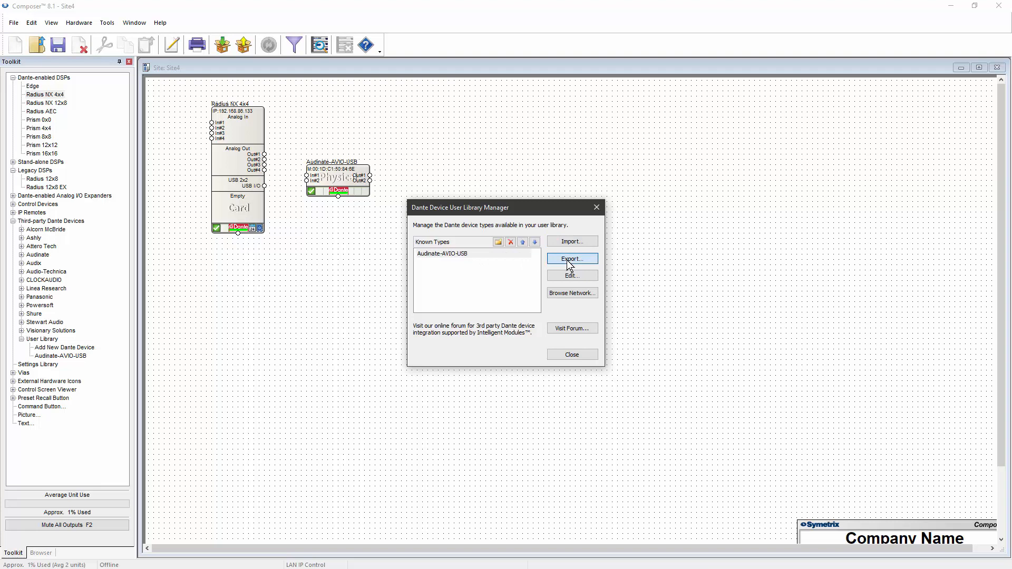
pyautogui.click(570, 259)
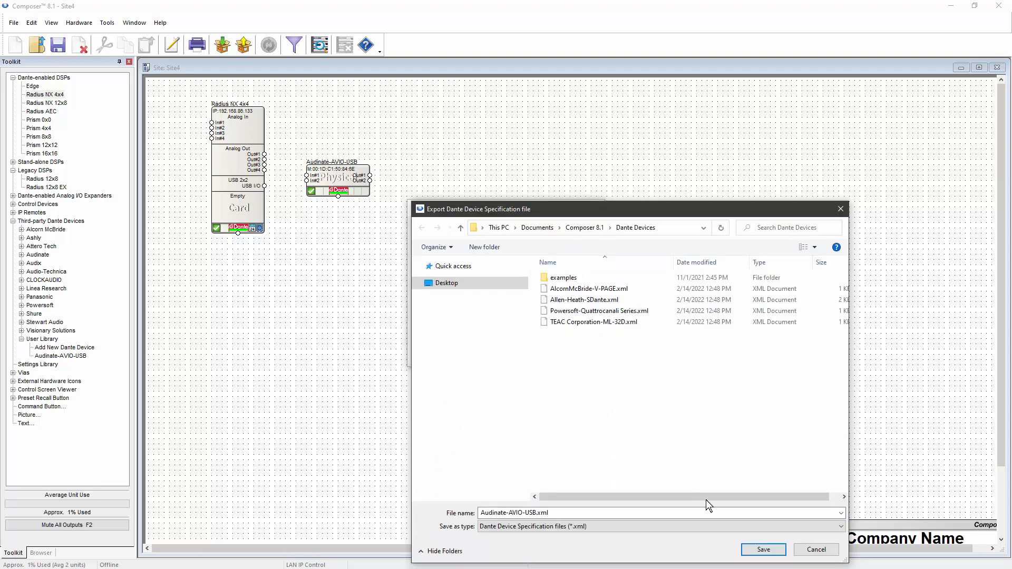
pyautogui.click(762, 550)
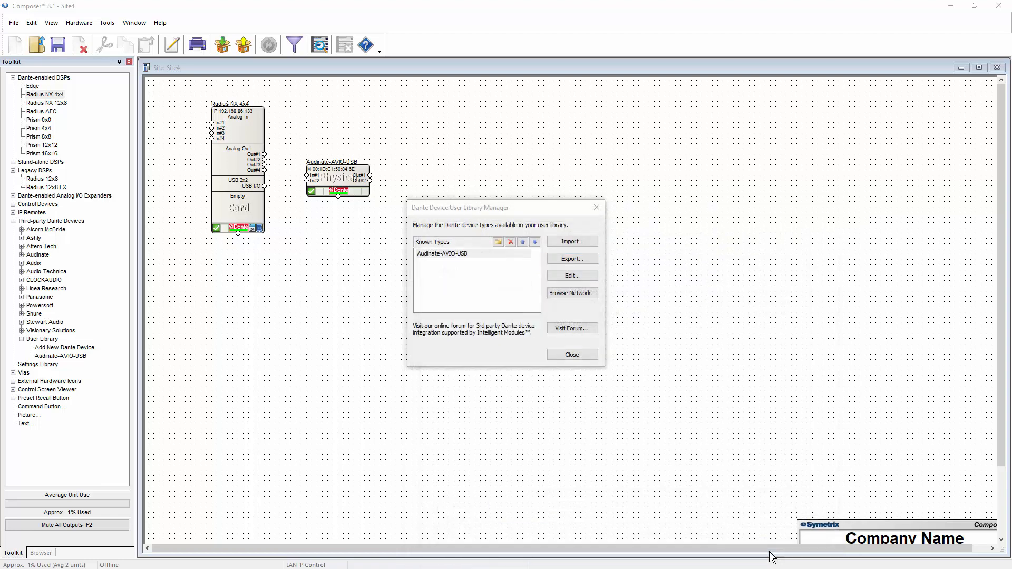